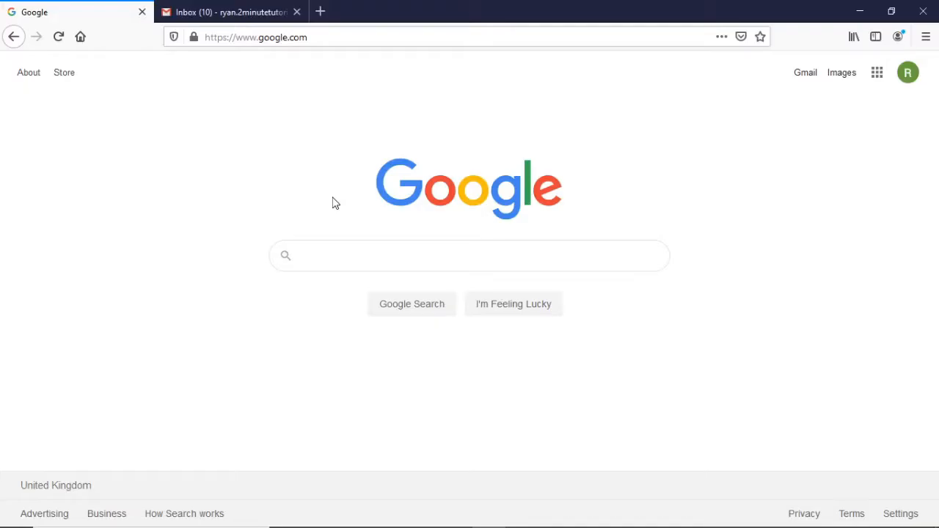
- Search Google for 'steam' via the suggestion after typing 'st'
type("st")
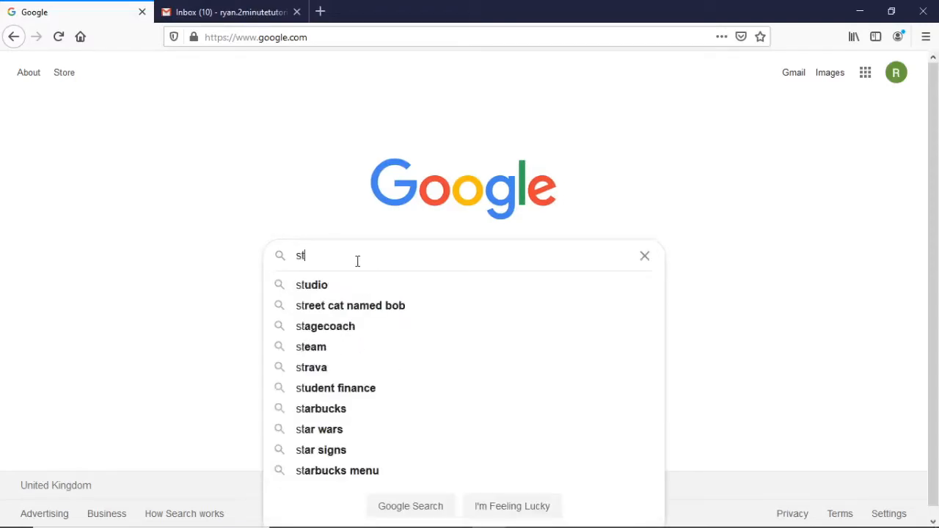
left_click(311, 347)
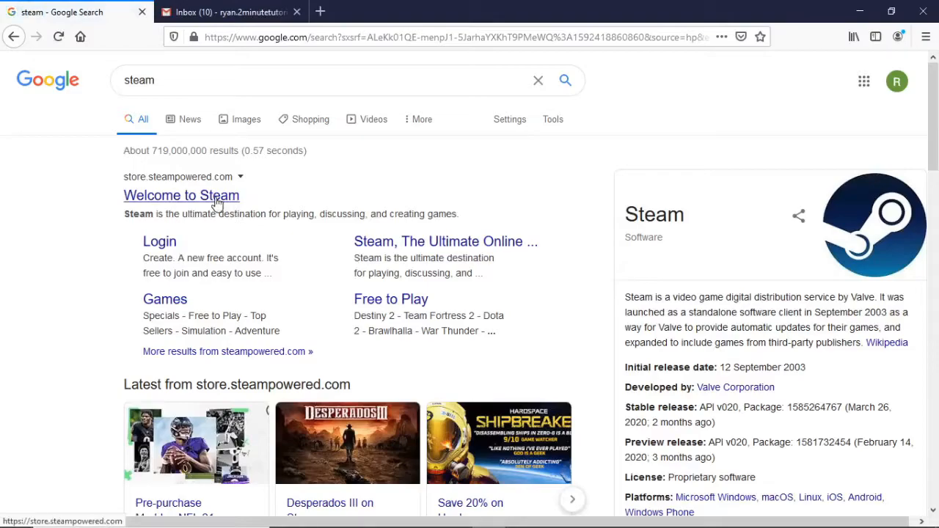
- Open the 'Welcome to Steam' store result and go to its login page
left_click(181, 195)
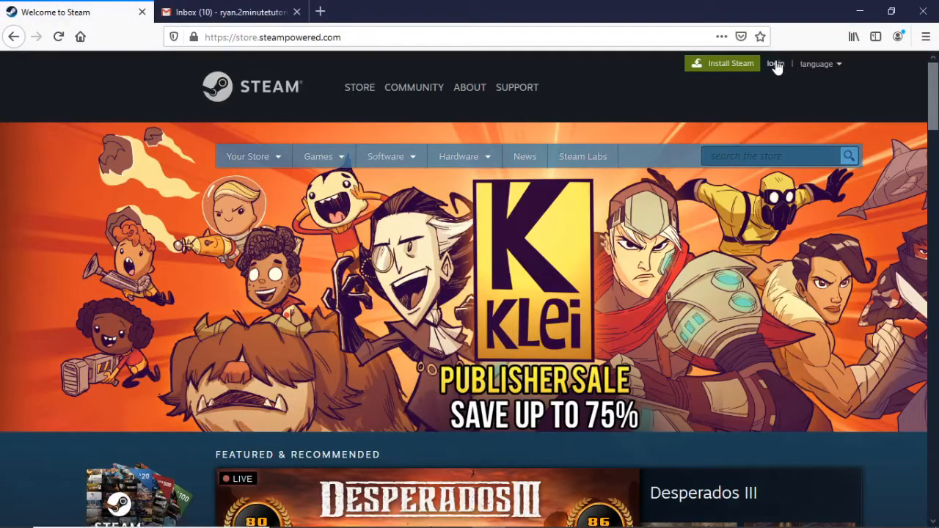
left_click(776, 64)
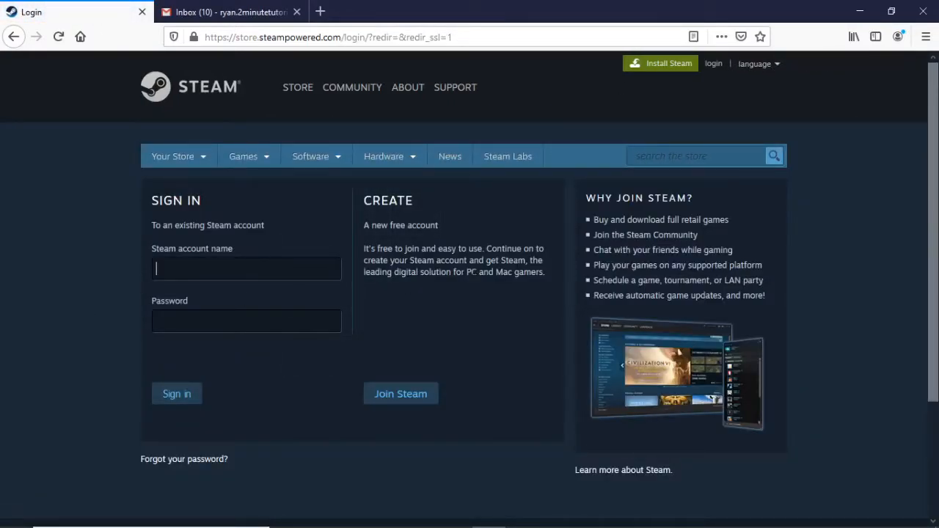
mouse_move(189, 462)
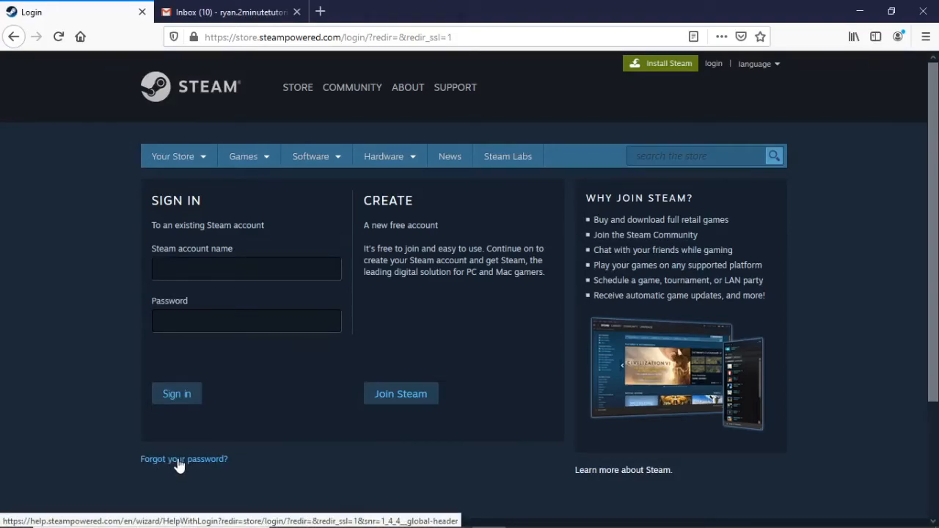
- Choose forgotten account name or password help and search by the email 'rya…'
left_click(183, 459)
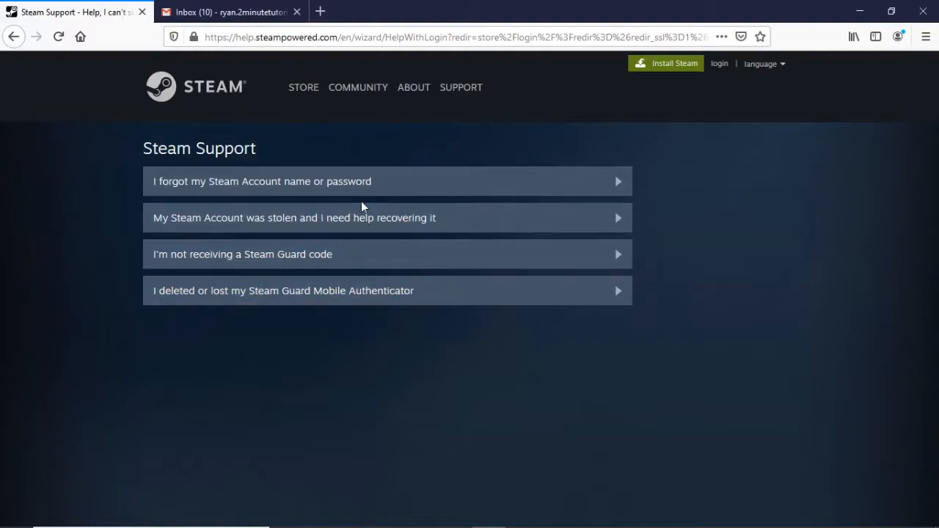
mouse_move(421, 181)
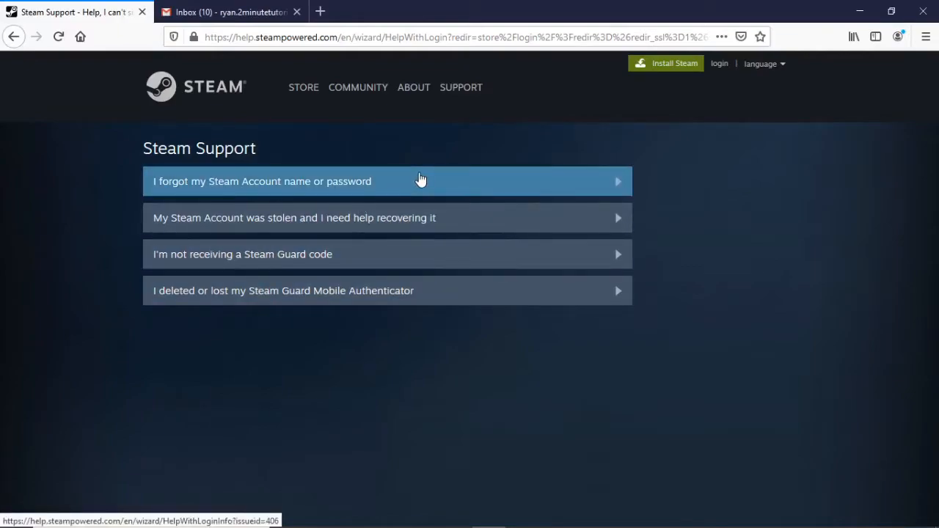
left_click(387, 182)
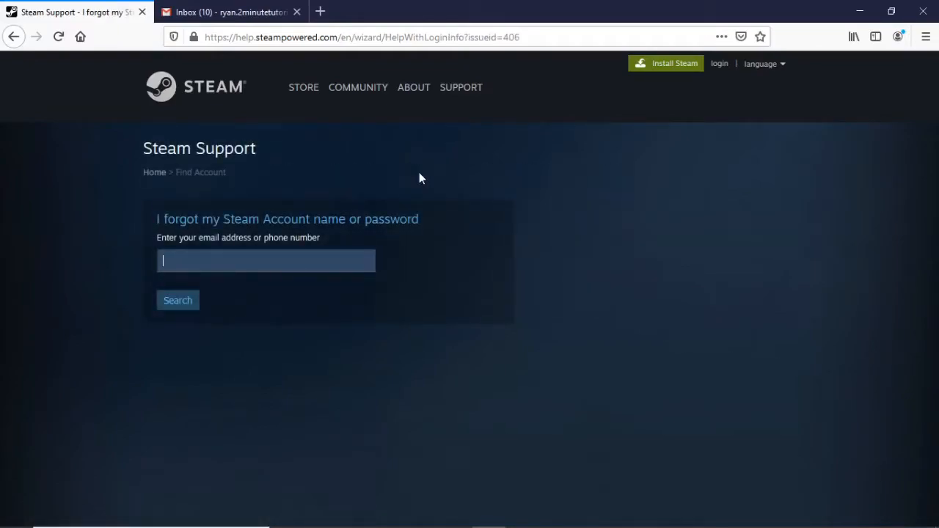
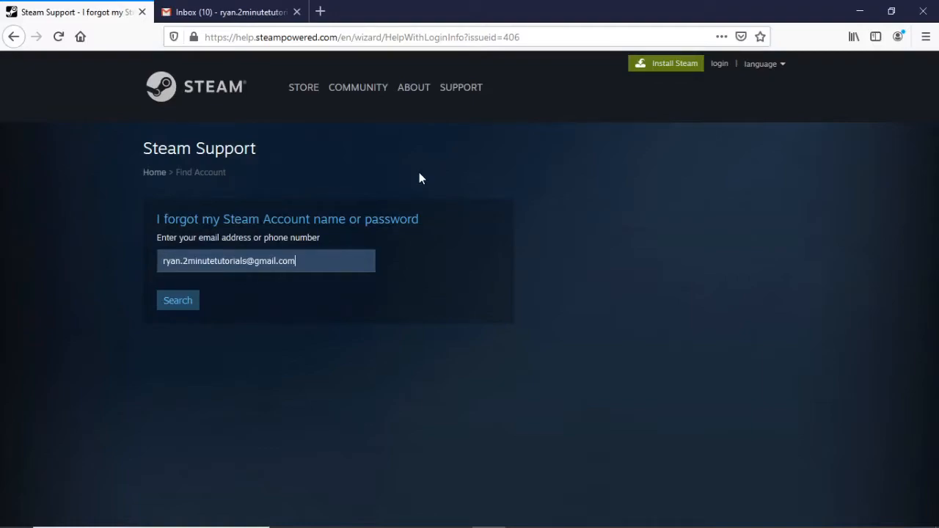
mouse_move(807, 131)
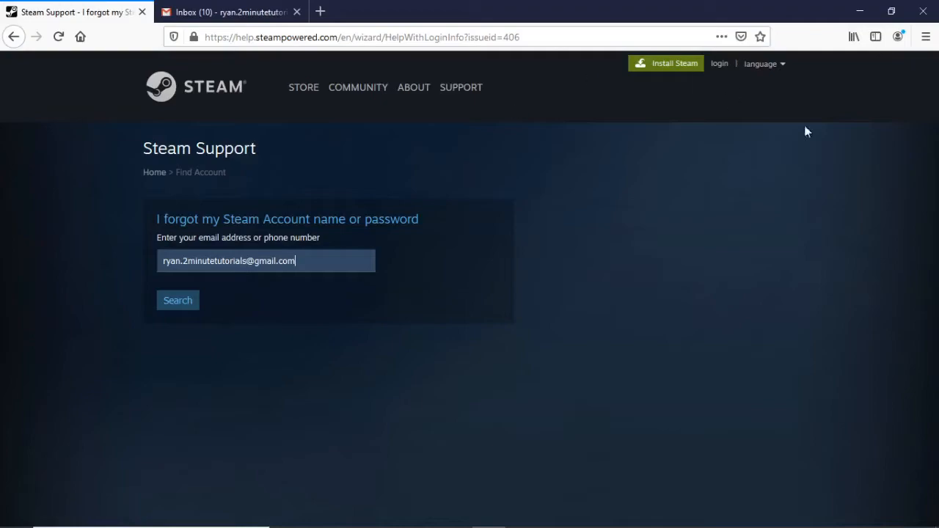
left_click(177, 300)
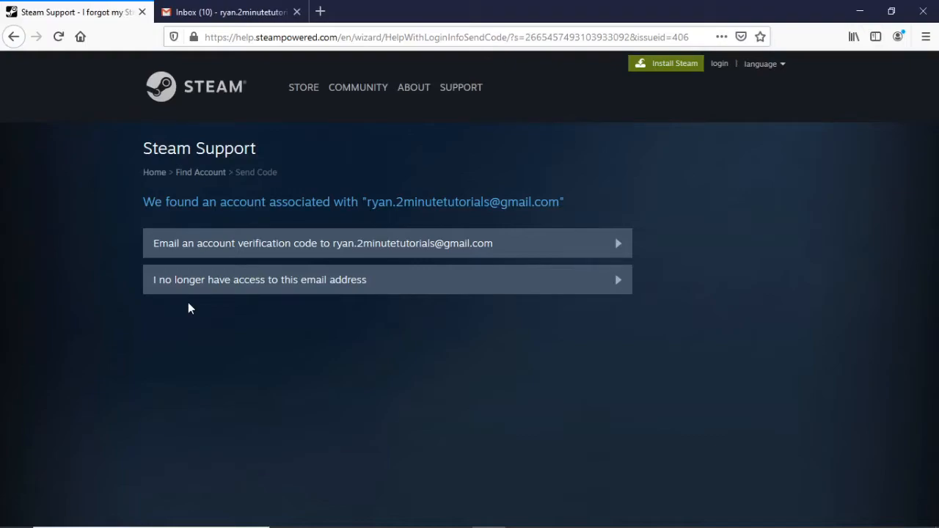
mouse_move(527, 163)
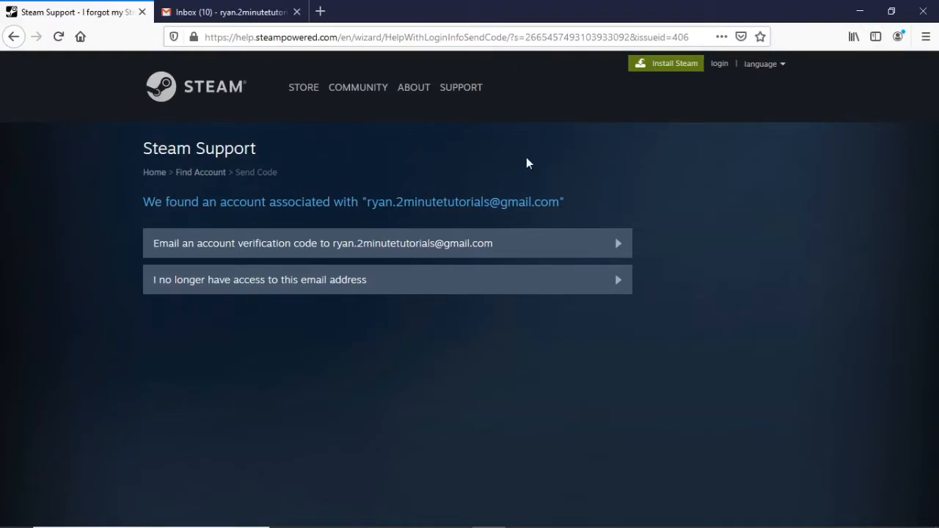
mouse_move(323, 252)
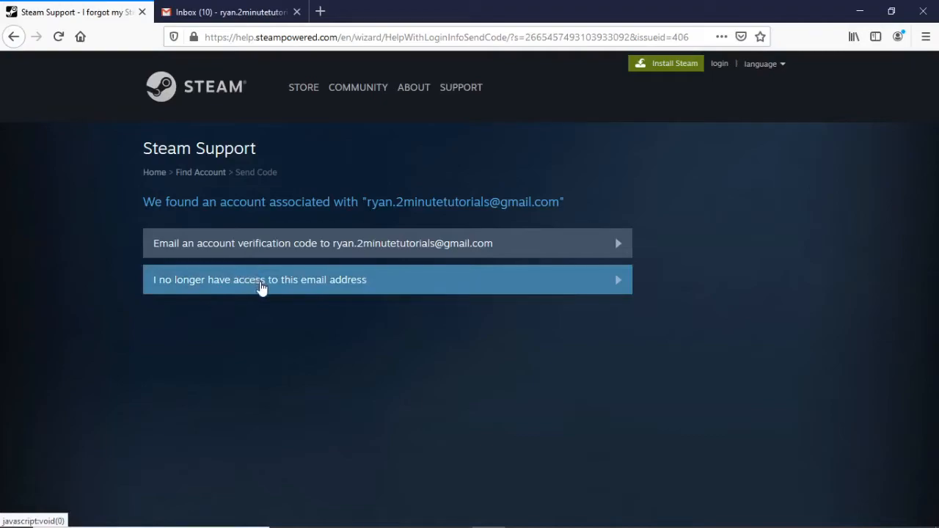
mouse_move(345, 243)
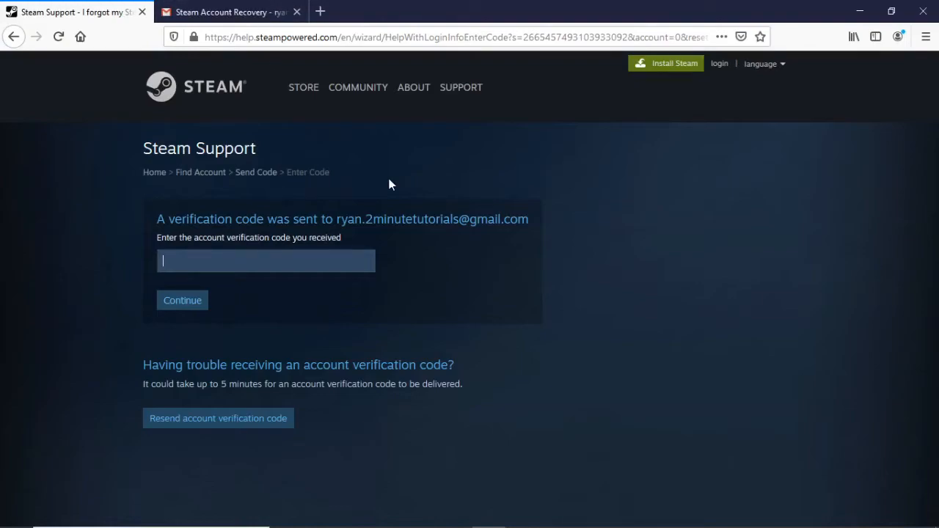
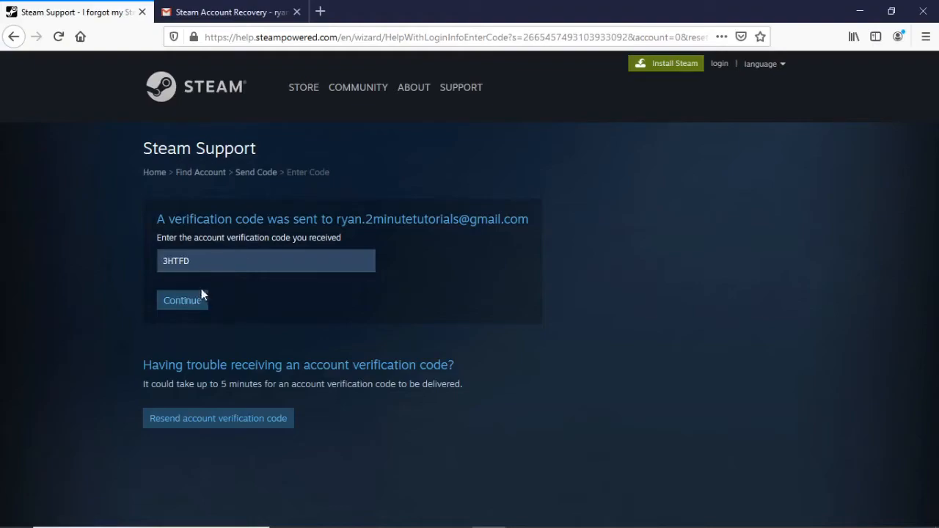
left_click(182, 301)
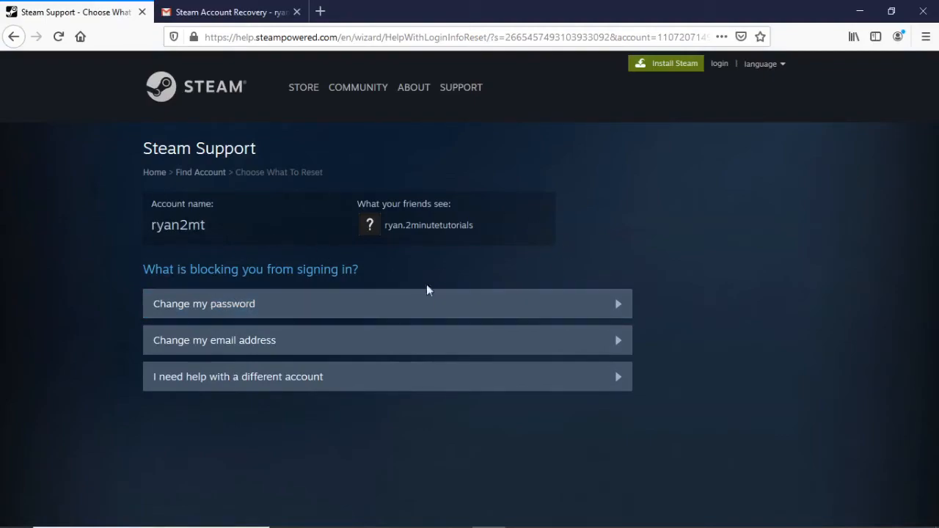
mouse_move(434, 341)
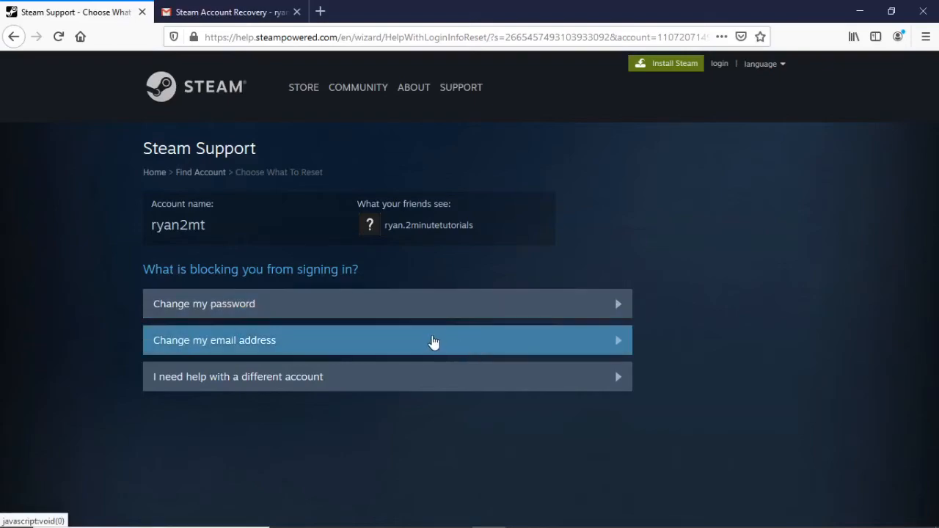
mouse_move(504, 366)
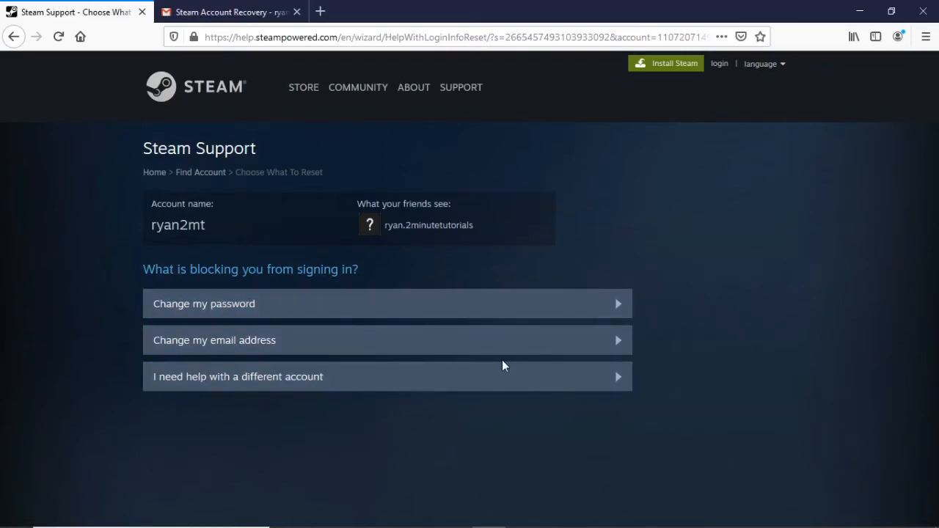
mouse_move(576, 308)
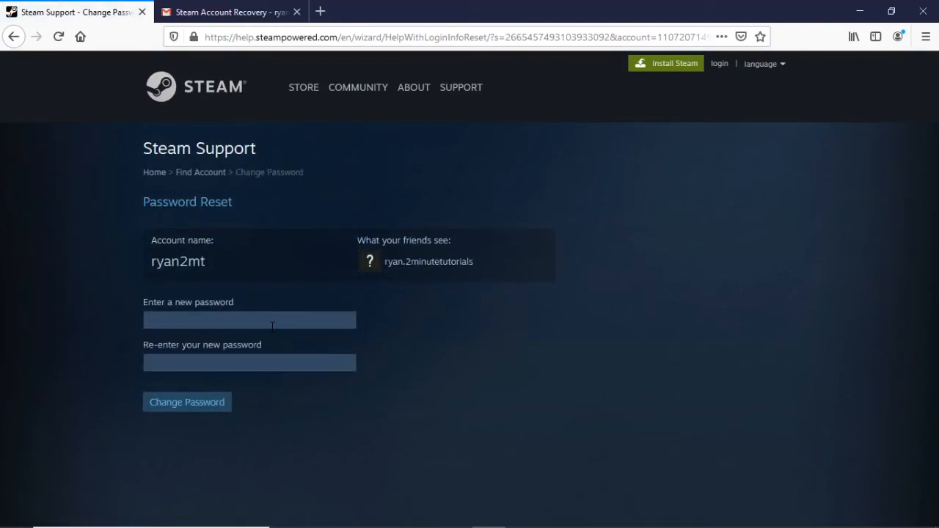
mouse_move(276, 455)
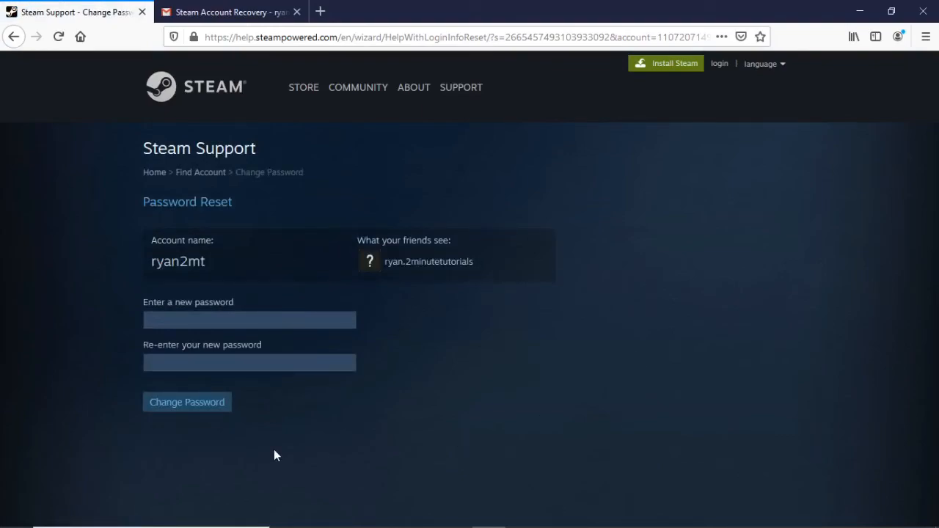